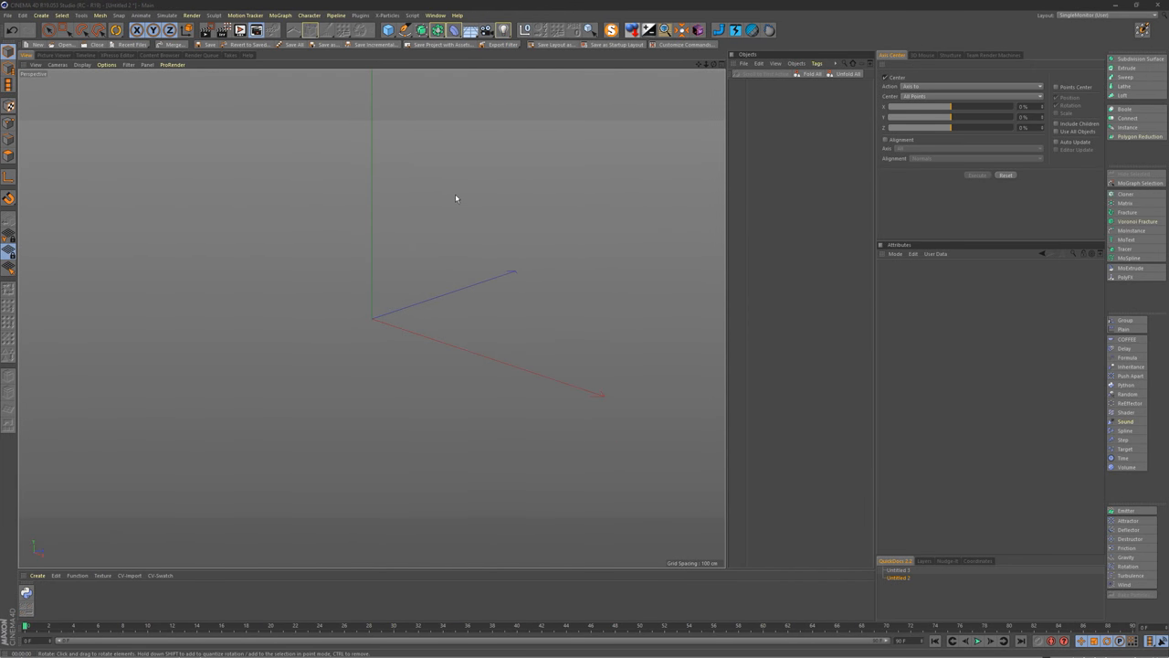
{"action": "mouse_move", "coordinate": [446, 200]}
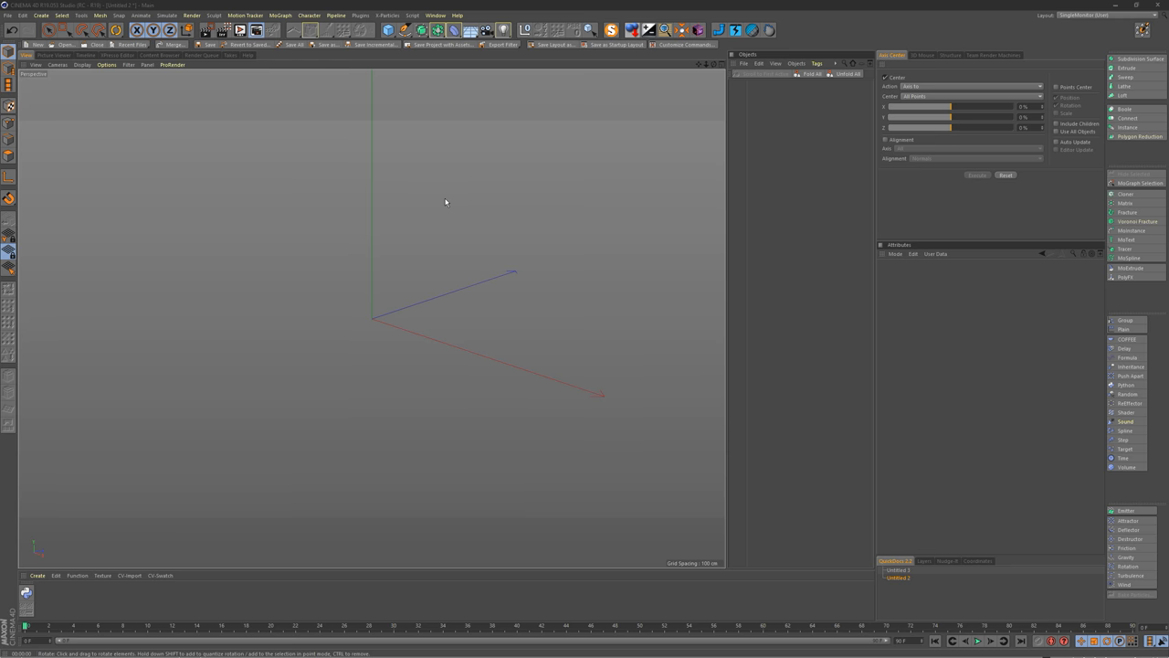
{"action": "mouse_move", "coordinate": [435, 205]}
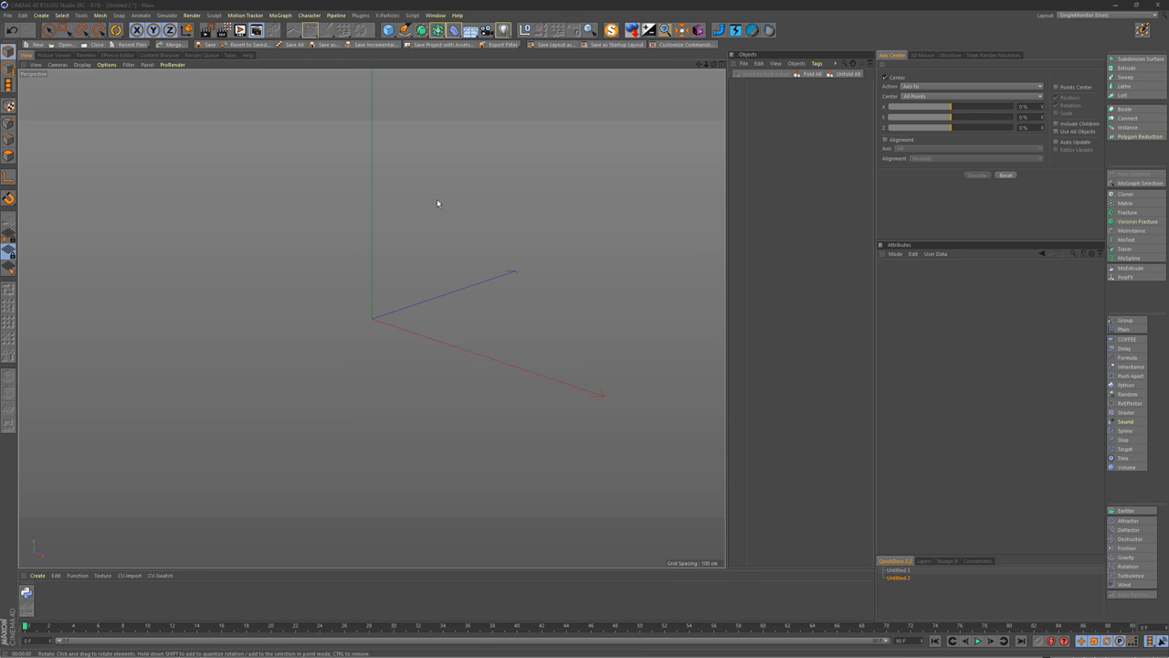
{"action": "mouse_move", "coordinate": [425, 204]}
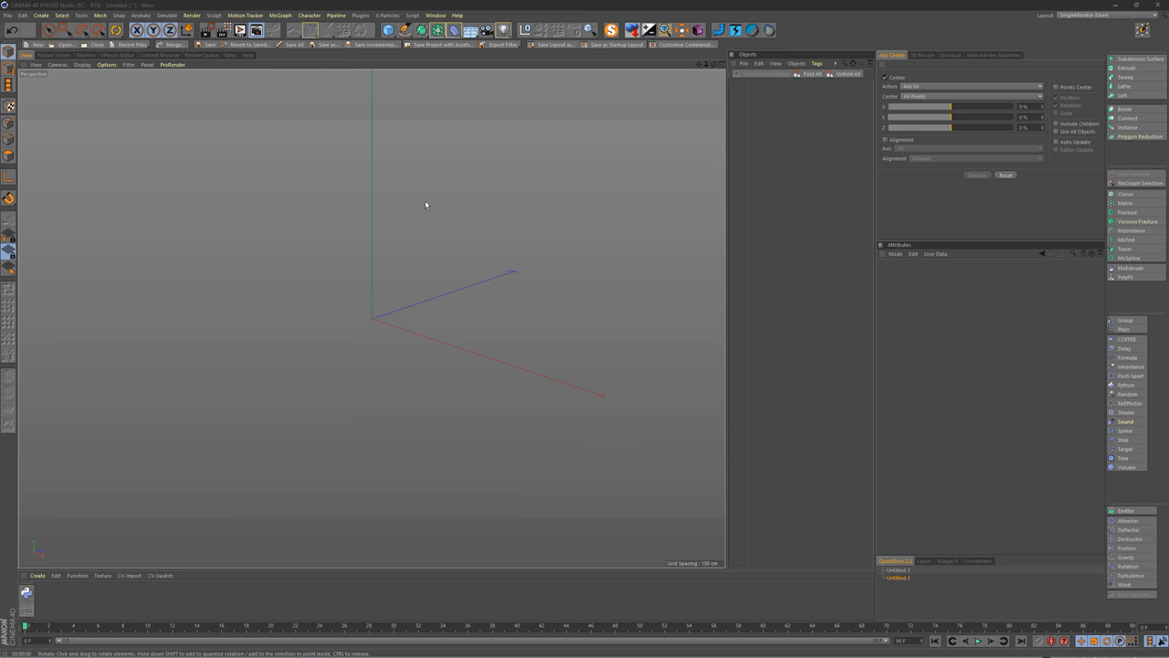
{"action": "mouse_move", "coordinate": [421, 115]}
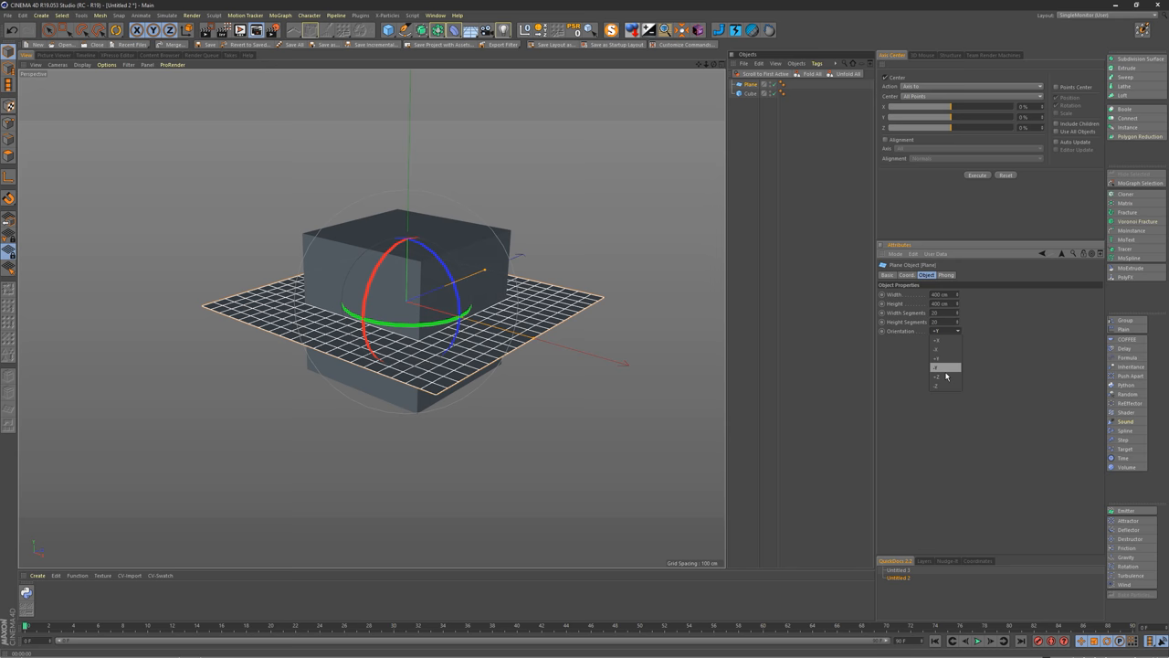
Set the plane's orientation so it cuts flat through the cube
{"action": "left_click", "coordinate": [941, 377]}
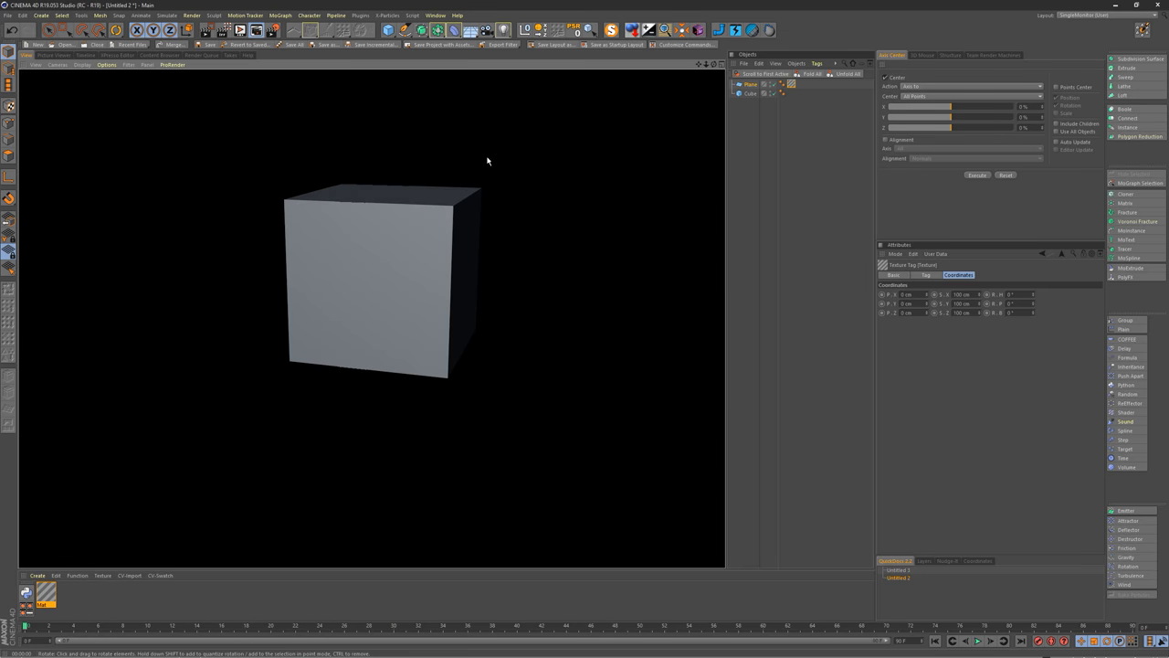
Give the cube a Compositing tag from the Cinema 4D Tags menu in the Object Manager
{"action": "left_click", "coordinate": [749, 84]}
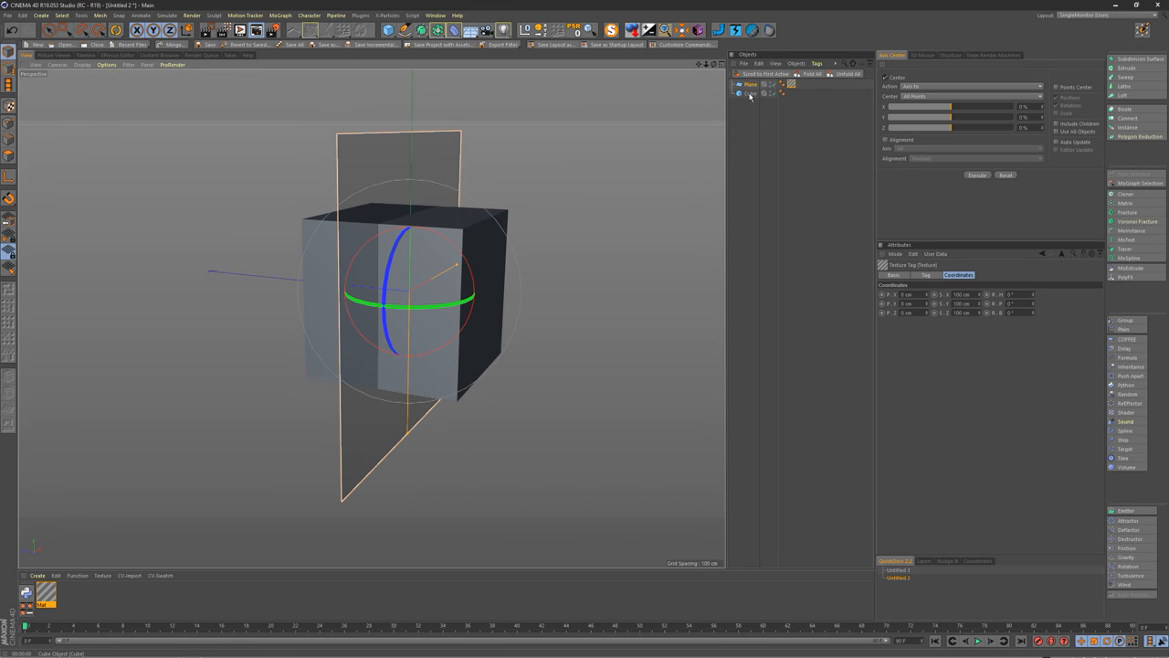
{"action": "left_click", "coordinate": [749, 93]}
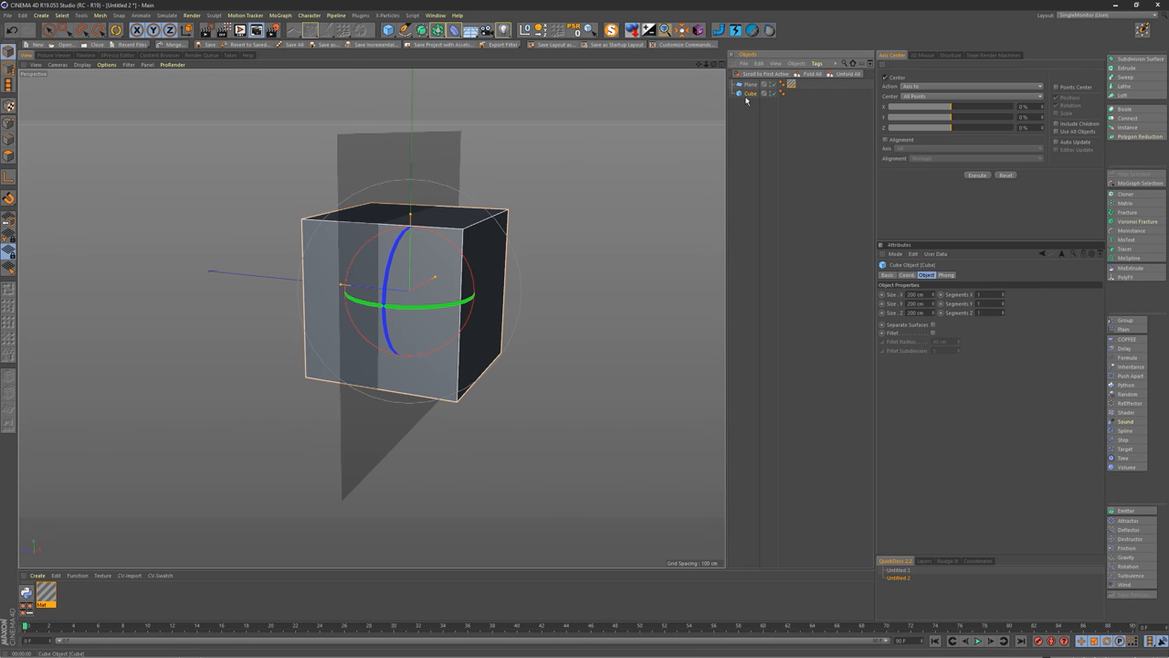
{"action": "right_click", "coordinate": [749, 93]}
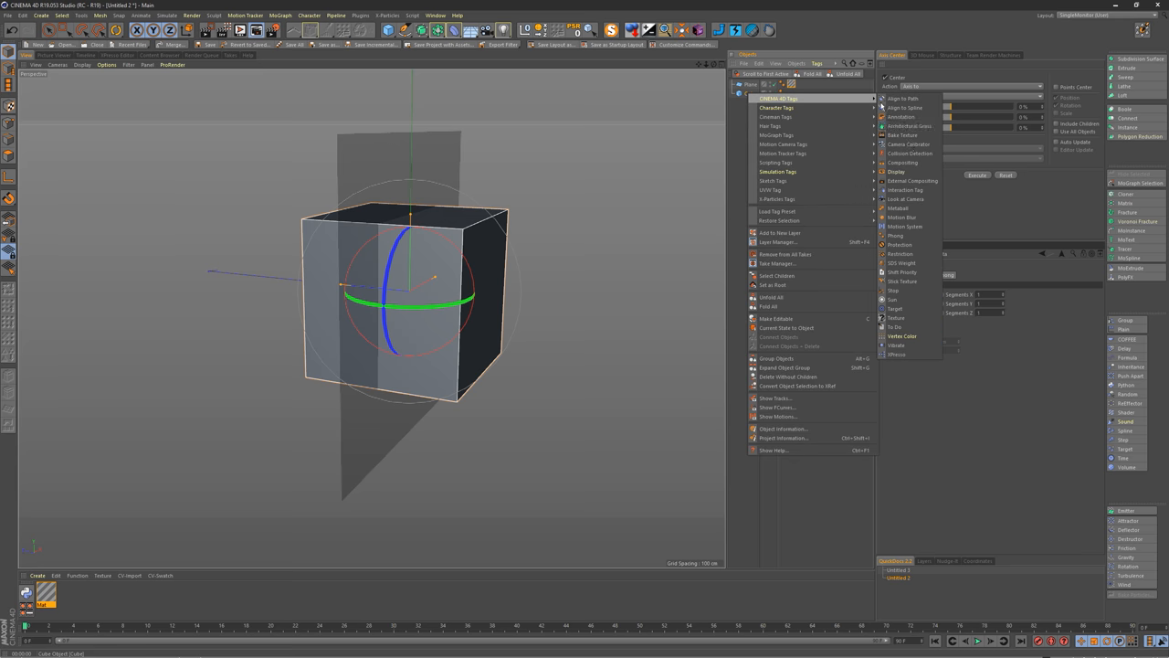
{"action": "left_click", "coordinate": [902, 161]}
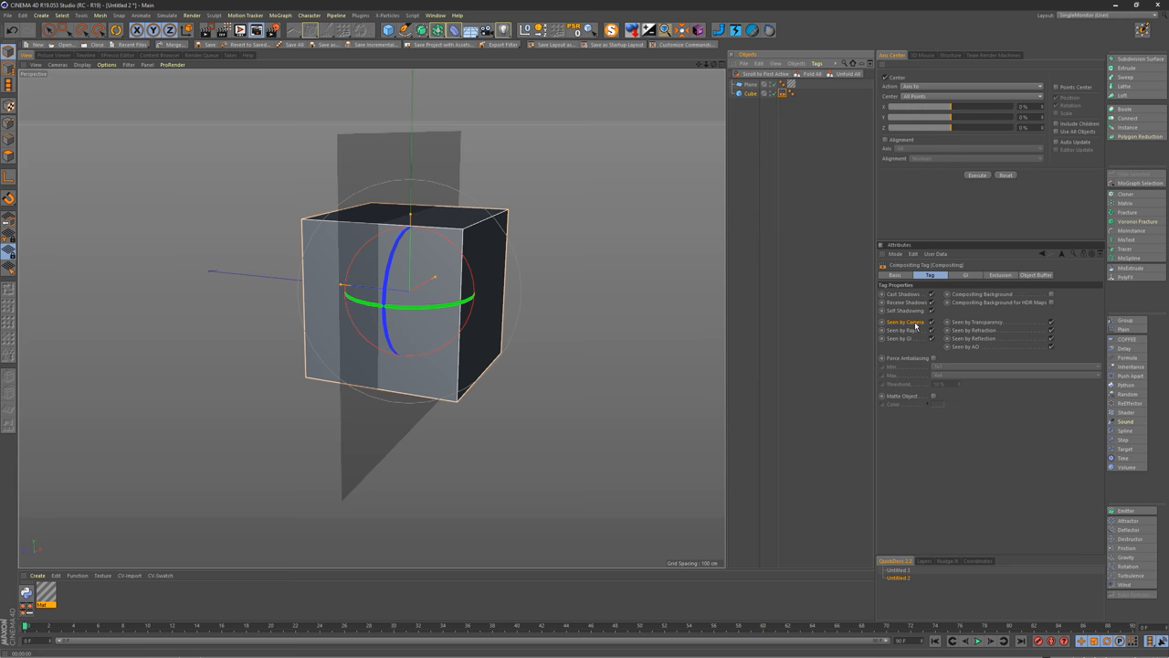
{"action": "mouse_move", "coordinate": [1052, 325]}
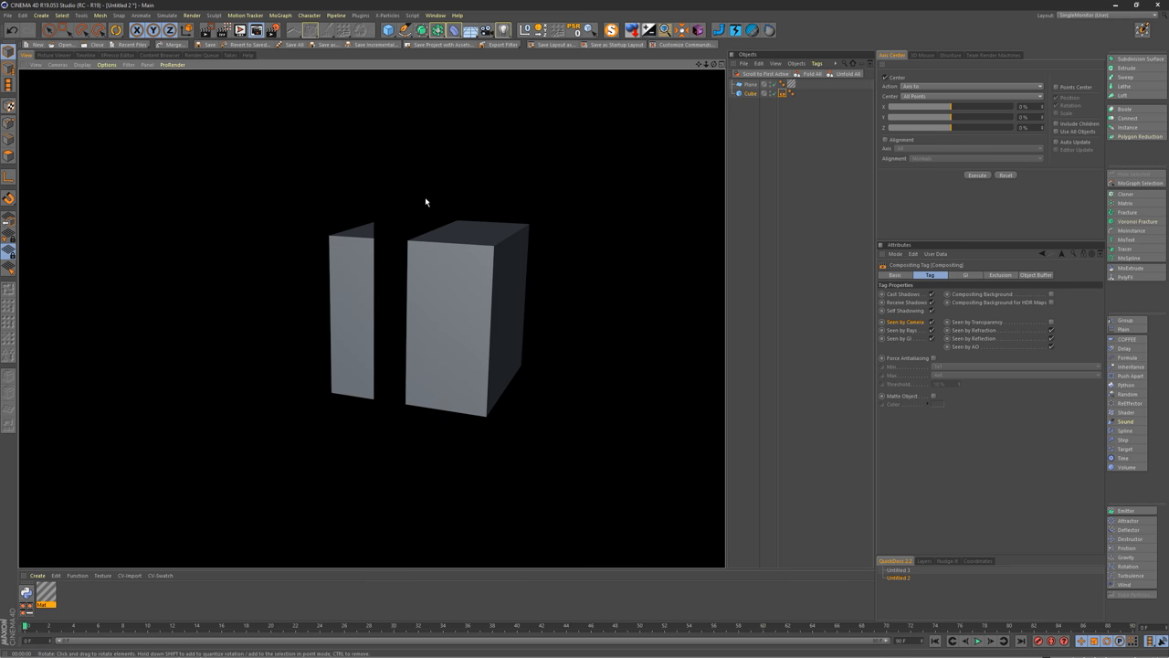
{"action": "mouse_move", "coordinate": [497, 194]}
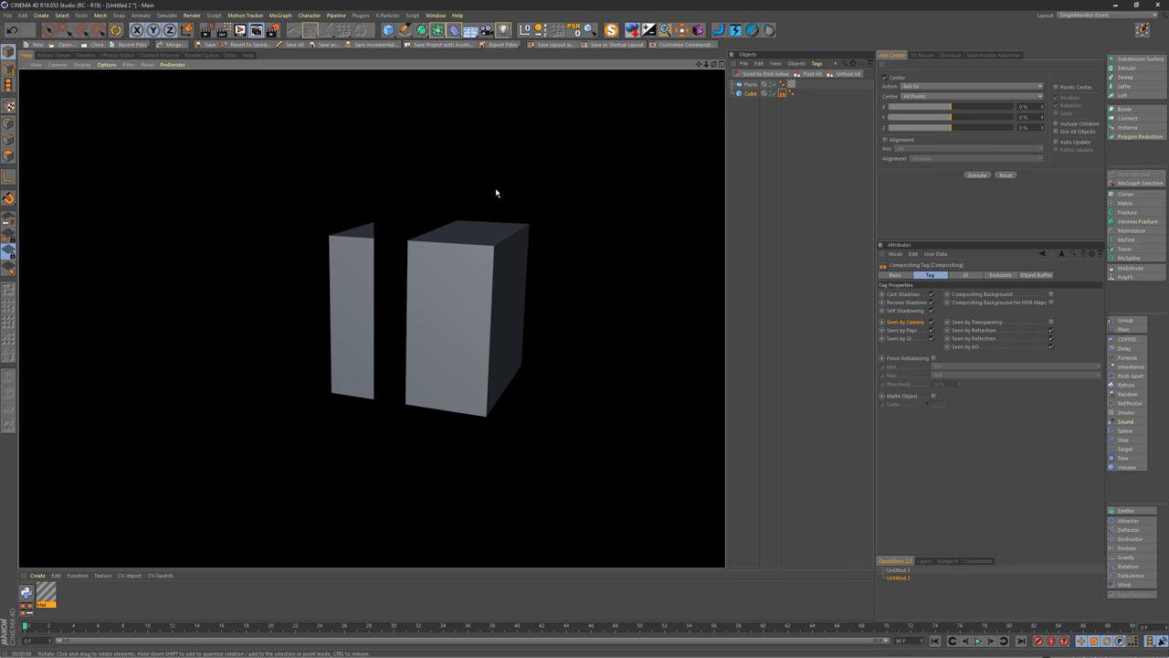
{"action": "mouse_move", "coordinate": [625, 204]}
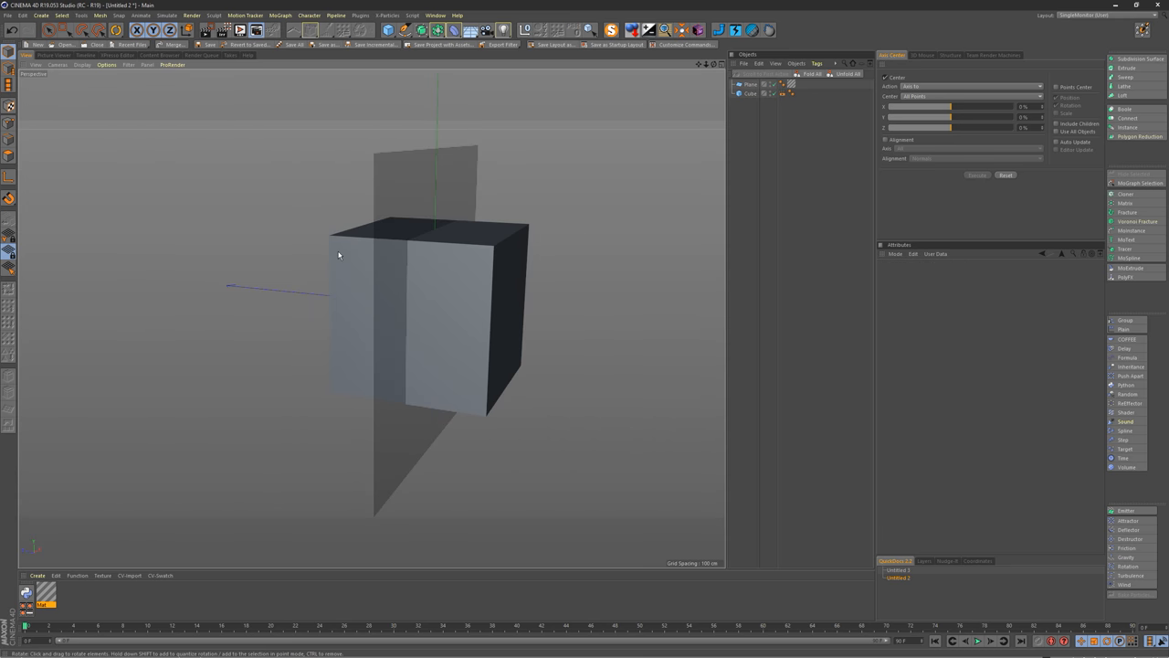
Add a Figure primitive to the scene from the primitives palette
{"action": "left_click", "coordinate": [387, 30]}
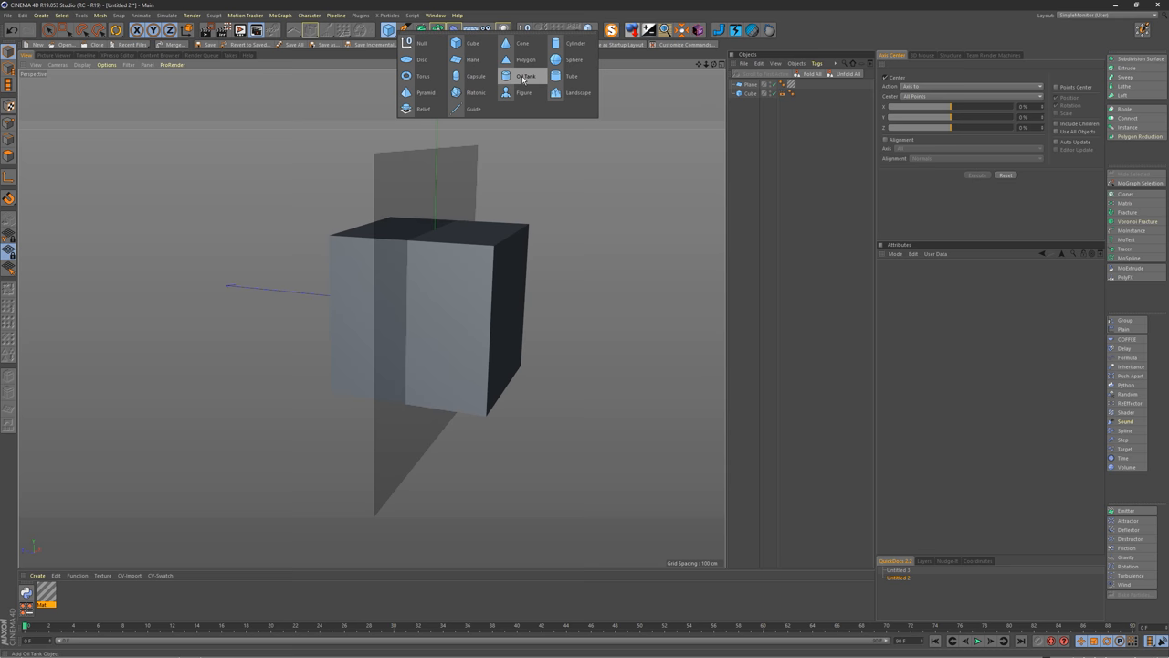
{"action": "left_click", "coordinate": [524, 91]}
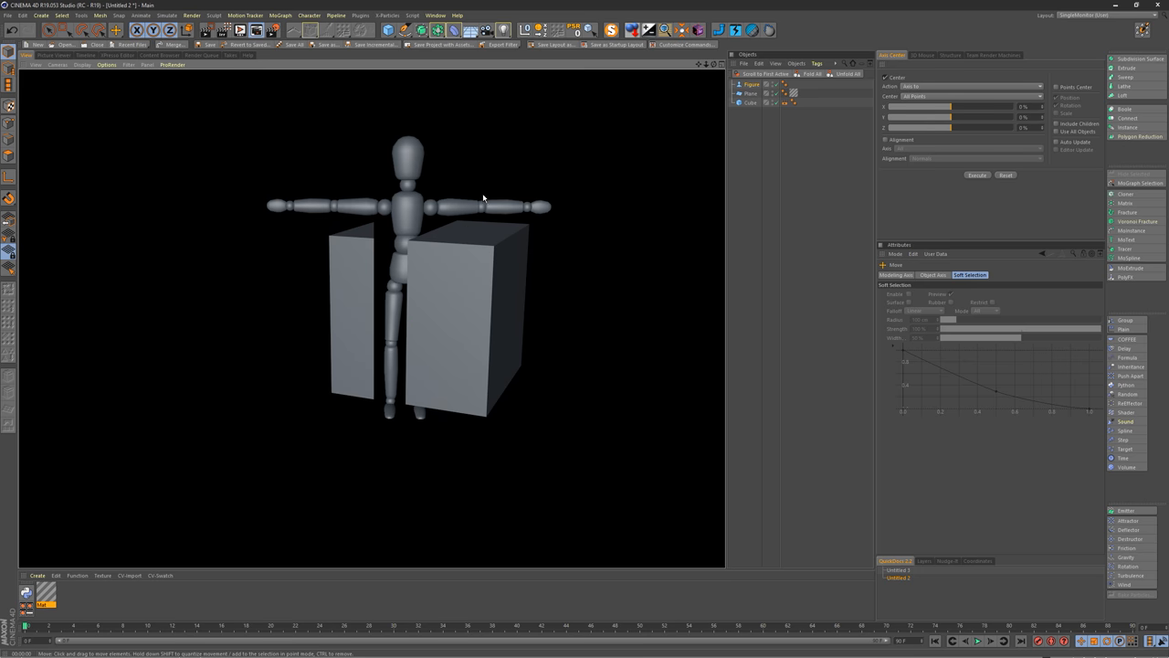
{"action": "mouse_move", "coordinate": [411, 208]}
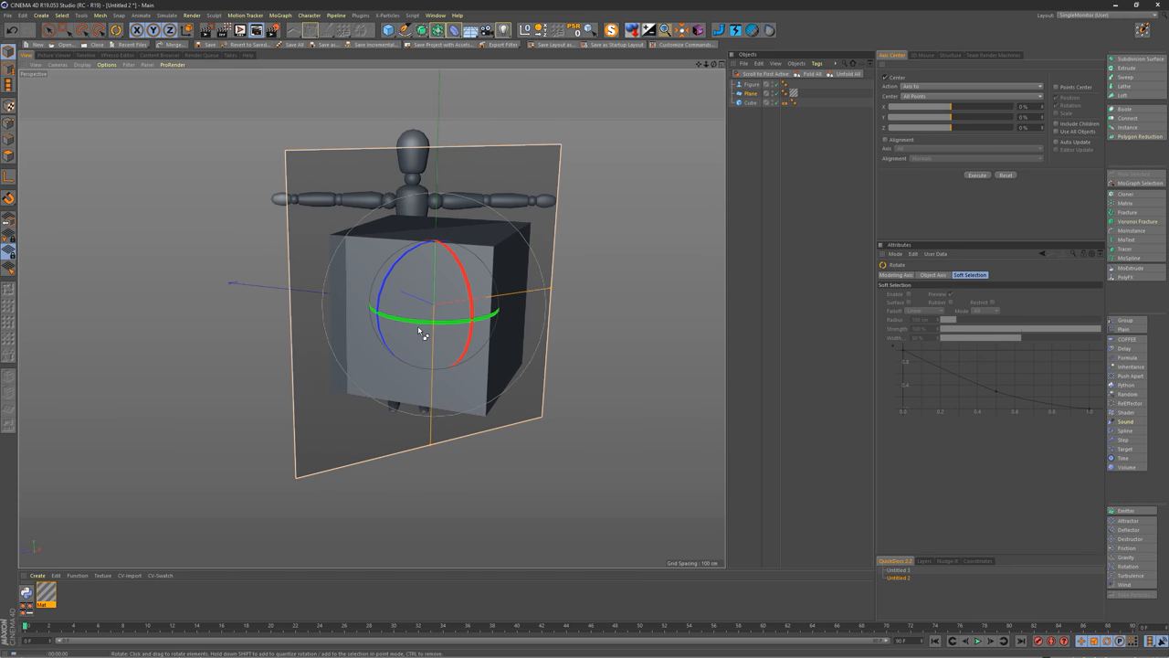
Drag the figure out past the cube's left side and back so it stands inside the cube
{"action": "left_click_drag", "start_coordinate": [420, 329], "coordinate": [473, 300]}
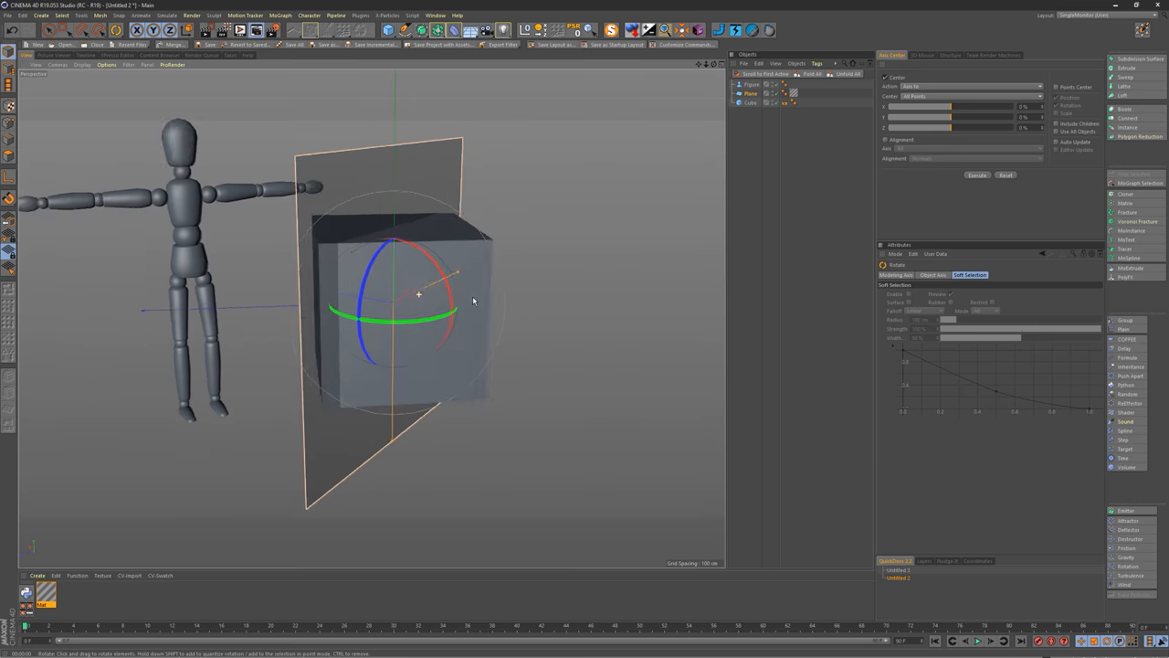
{"action": "left_click_drag", "start_coordinate": [473, 302], "coordinate": [453, 285]}
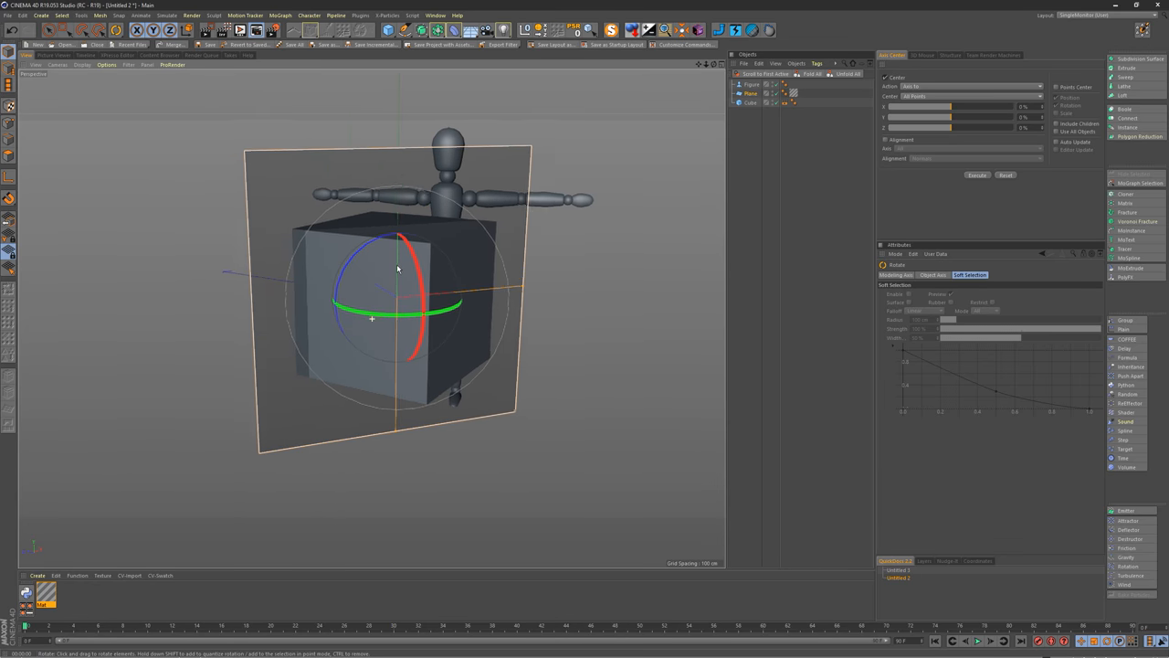
{"action": "left_click_drag", "start_coordinate": [398, 270], "coordinate": [419, 287]}
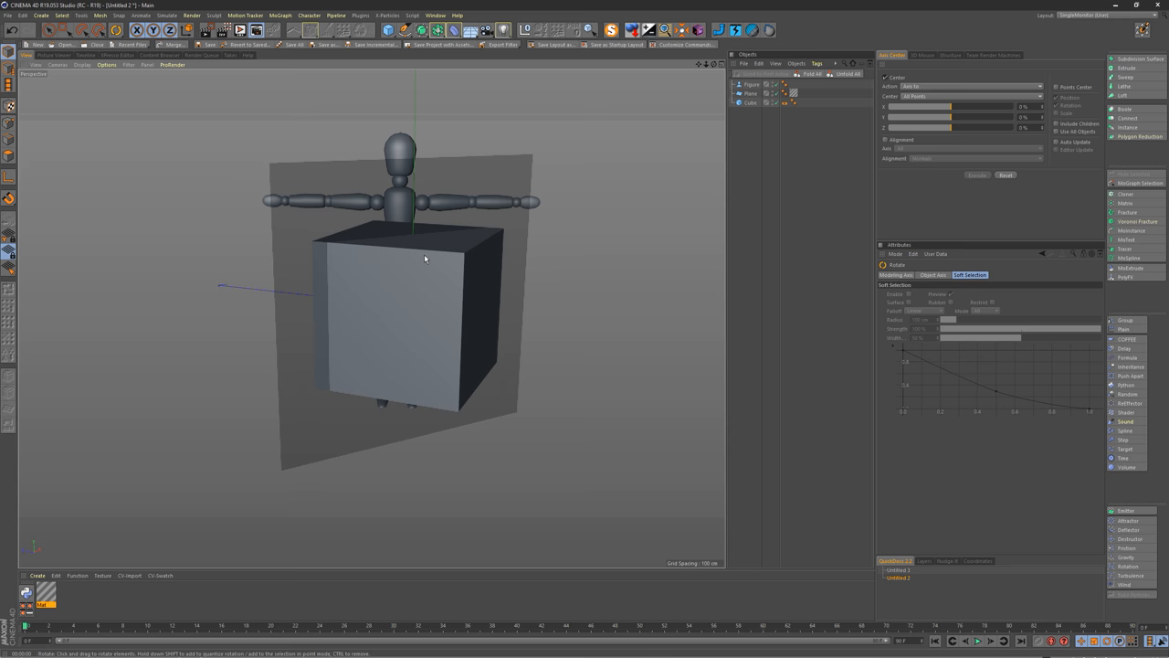
{"action": "mouse_move", "coordinate": [377, 242]}
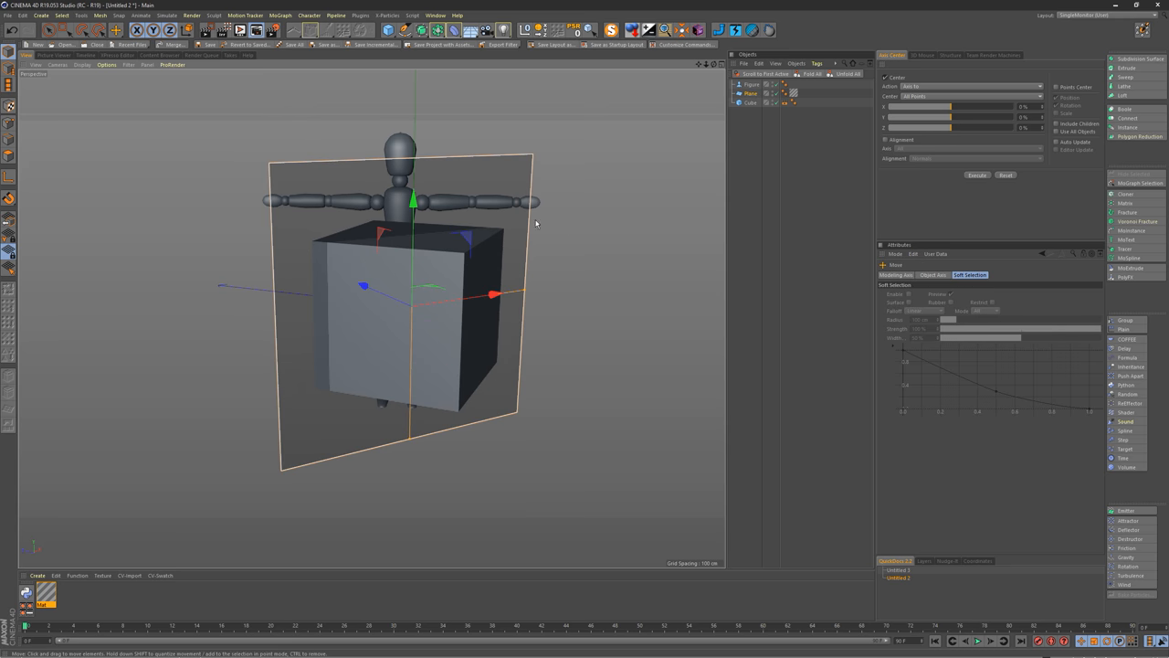
{"action": "mouse_move", "coordinate": [413, 218]}
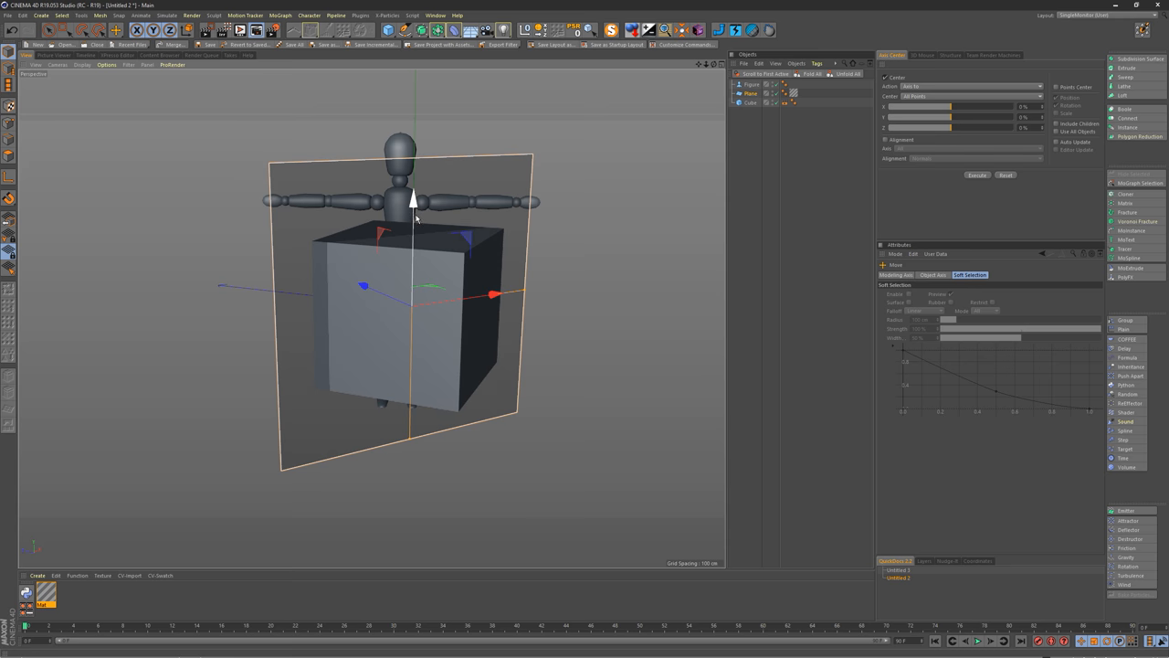
{"action": "mouse_move", "coordinate": [413, 205]}
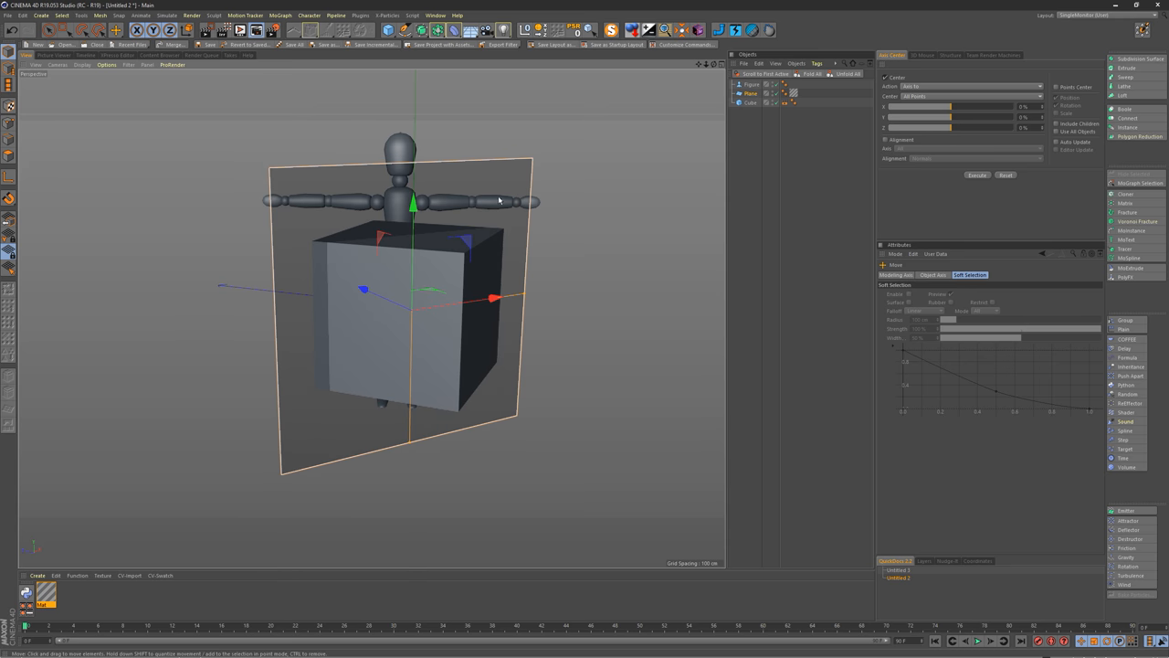
Review the plane's compositing tag settings, then return to the plane's object attributes
{"action": "left_click", "coordinate": [786, 102]}
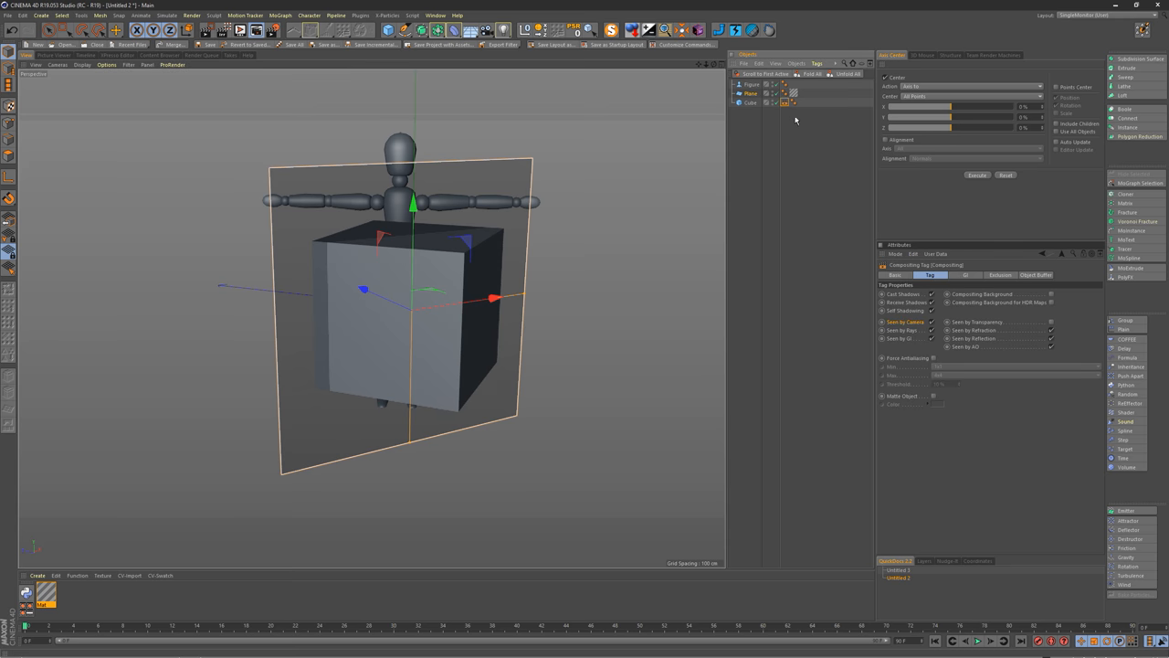
{"action": "mouse_move", "coordinate": [910, 328]}
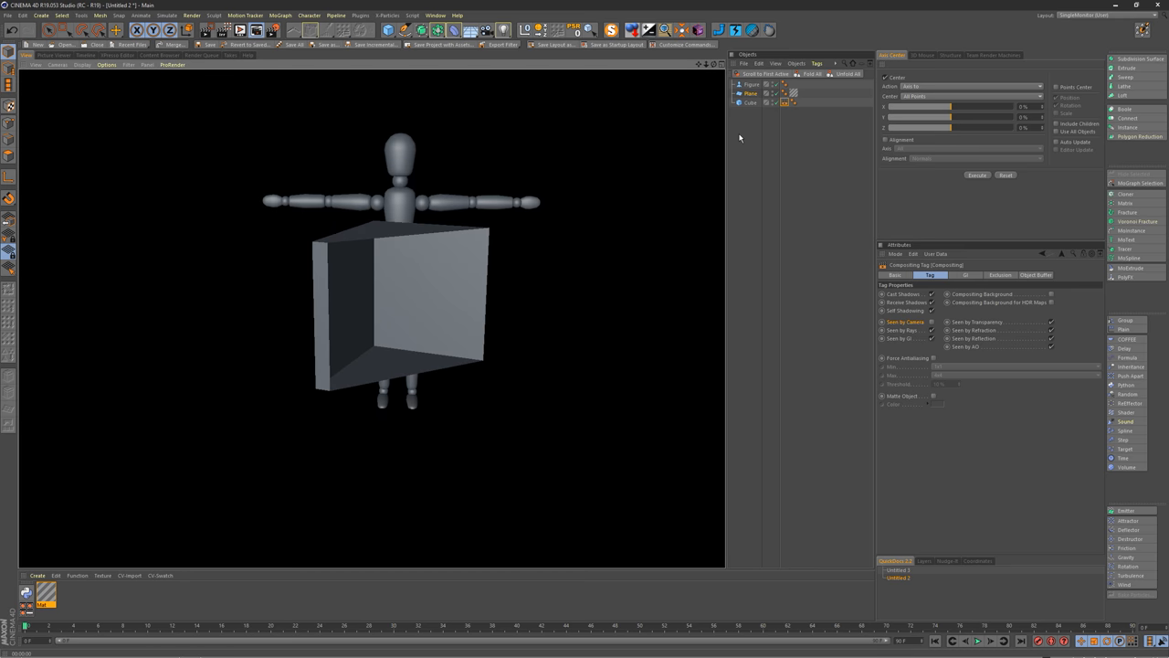
{"action": "left_click", "coordinate": [751, 93]}
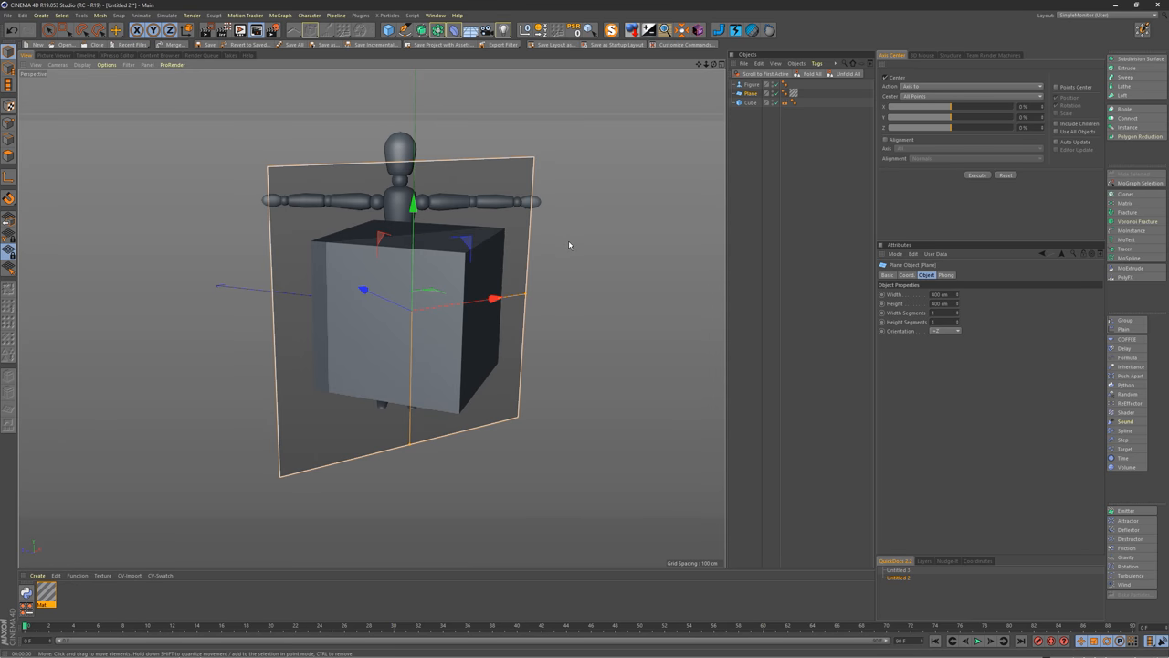
{"action": "mouse_move", "coordinate": [566, 249]}
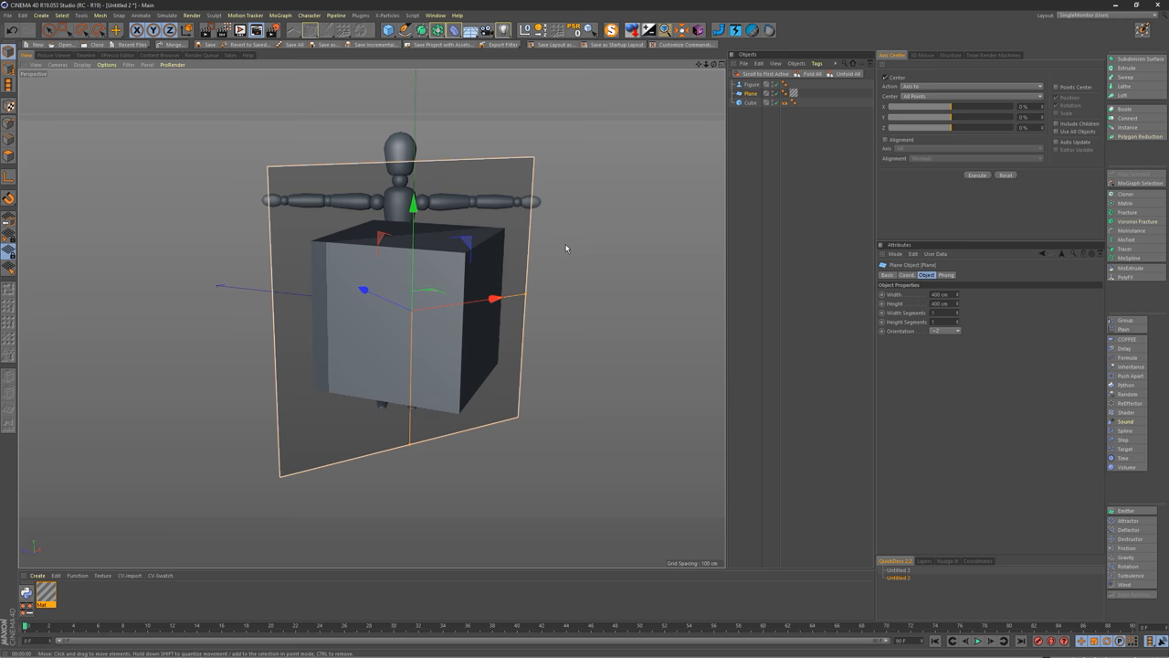
{"action": "mouse_move", "coordinate": [555, 255]}
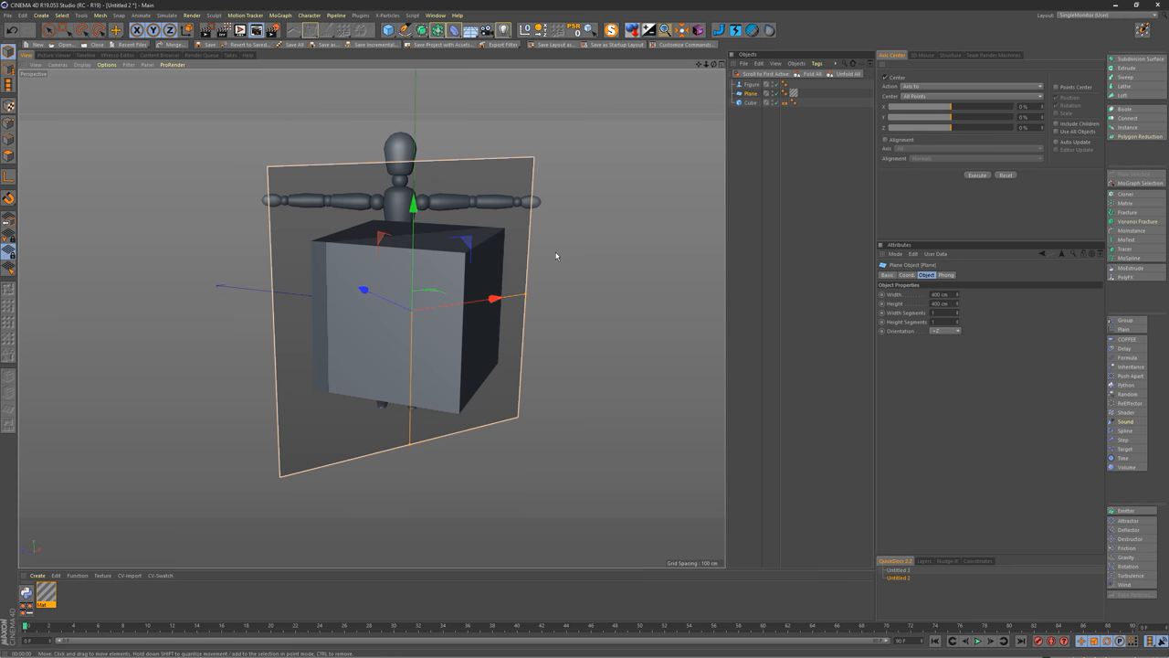
{"action": "mouse_move", "coordinate": [559, 256]}
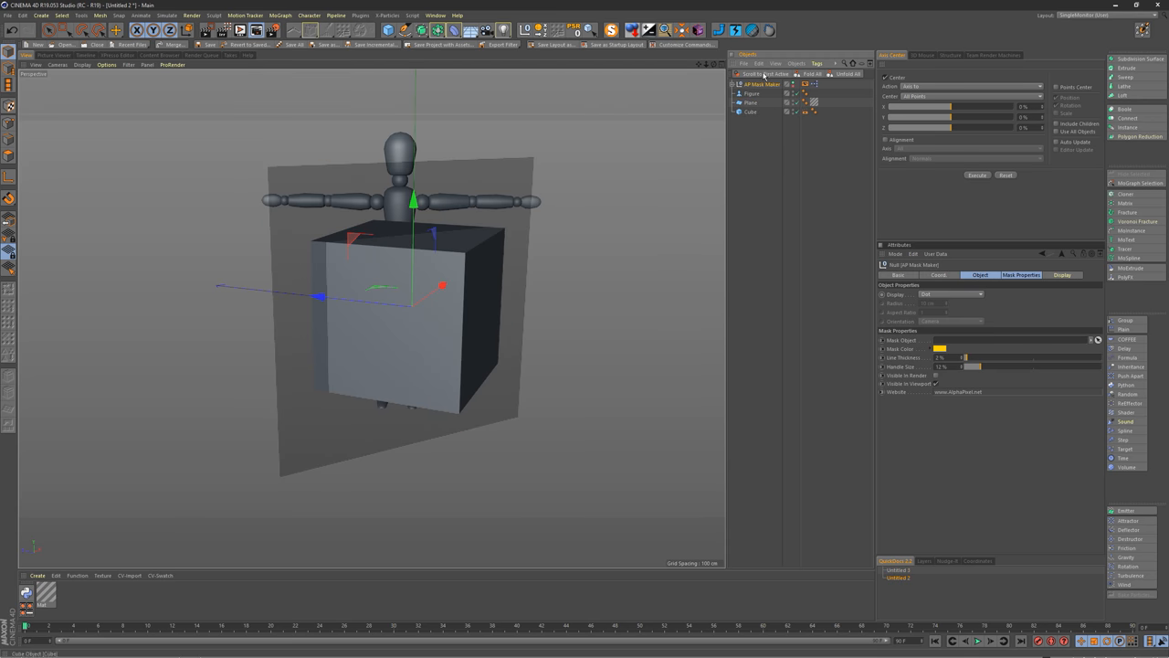
Select the mask rig and expose the plane's corner controls
{"action": "left_click", "coordinate": [762, 85]}
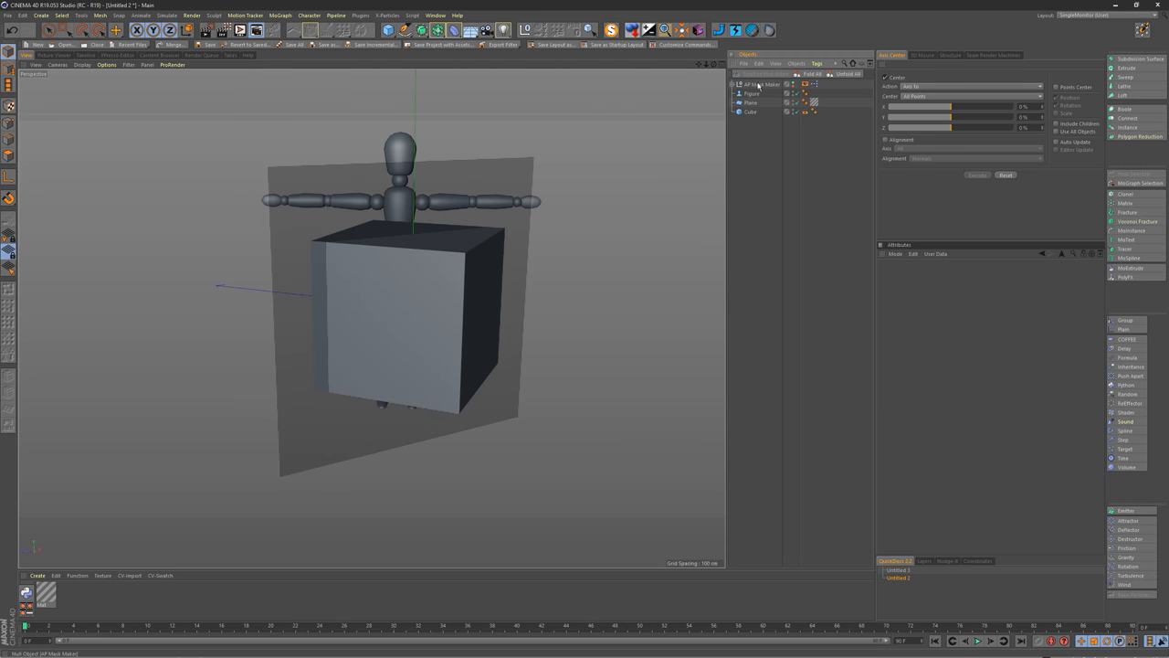
{"action": "left_click", "coordinate": [761, 84]}
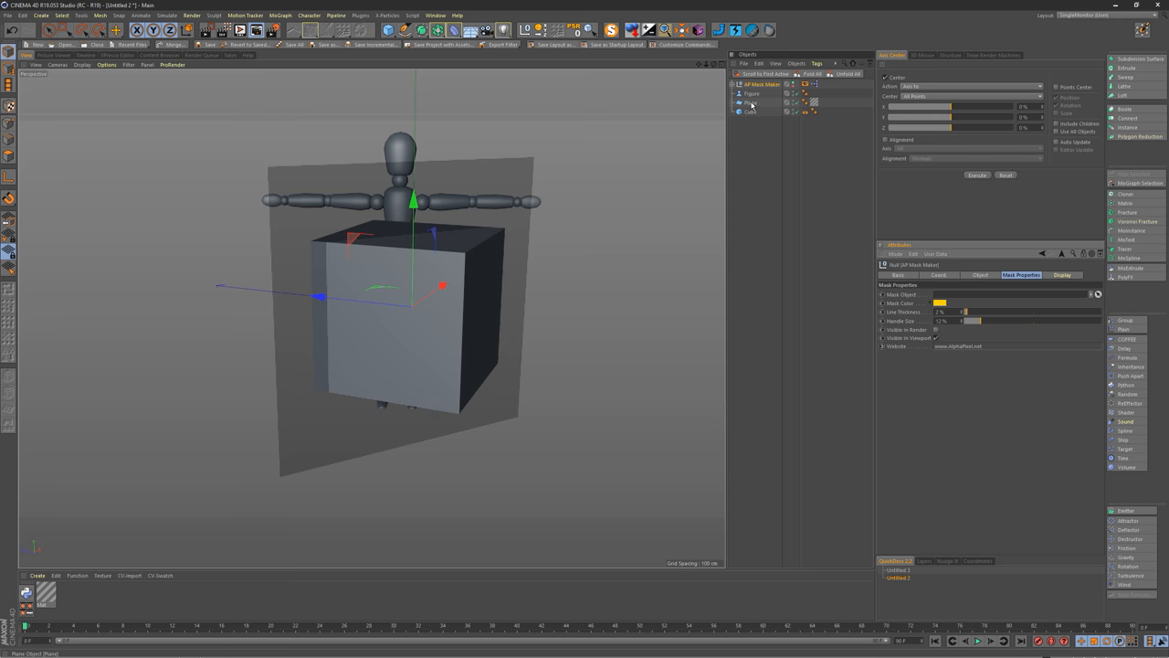
{"action": "left_click", "coordinate": [751, 103]}
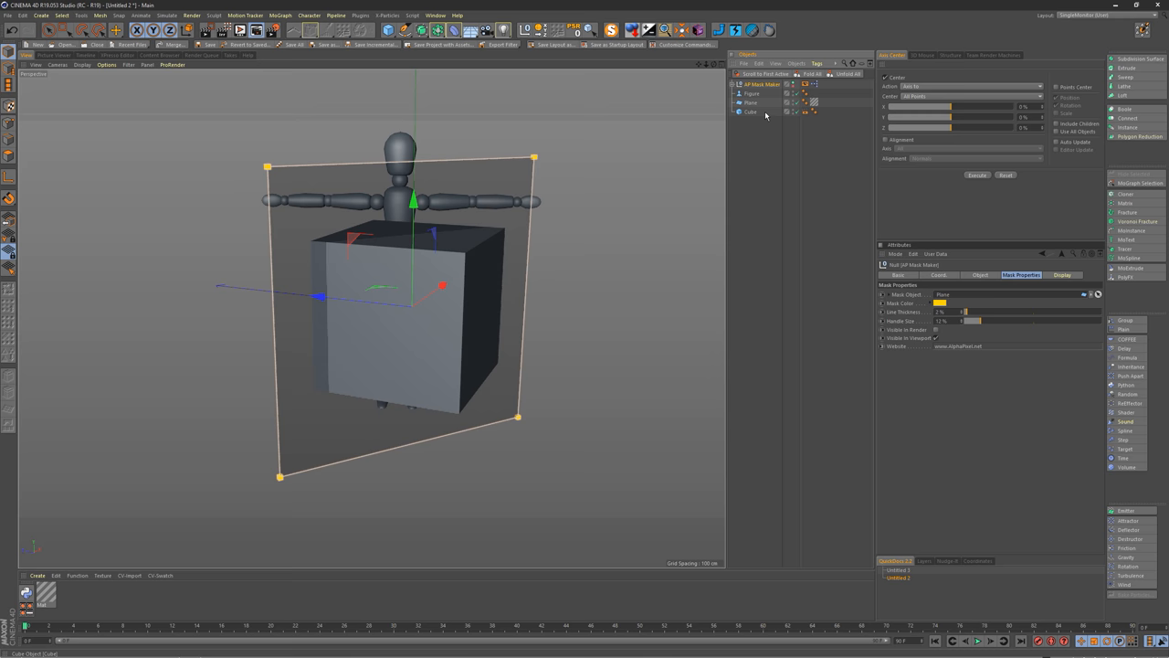
Edit the plane's corner points into a skewed four-sided mask, then deselect to view the shape
{"action": "left_click", "coordinate": [749, 102]}
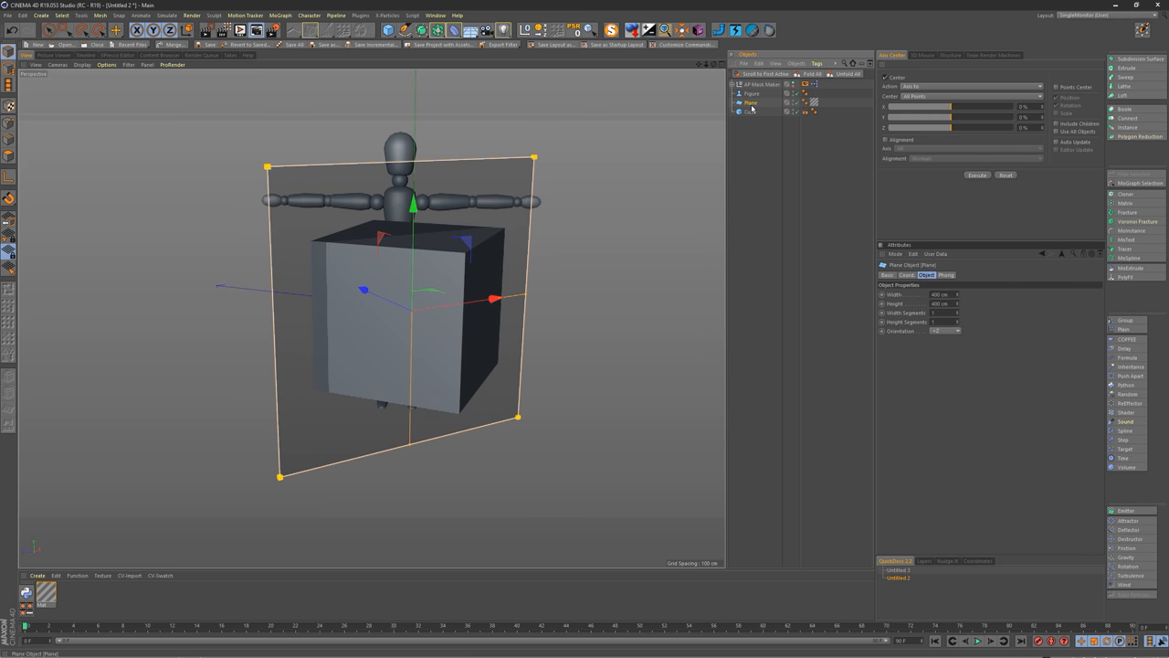
{"action": "left_click", "coordinate": [751, 102]}
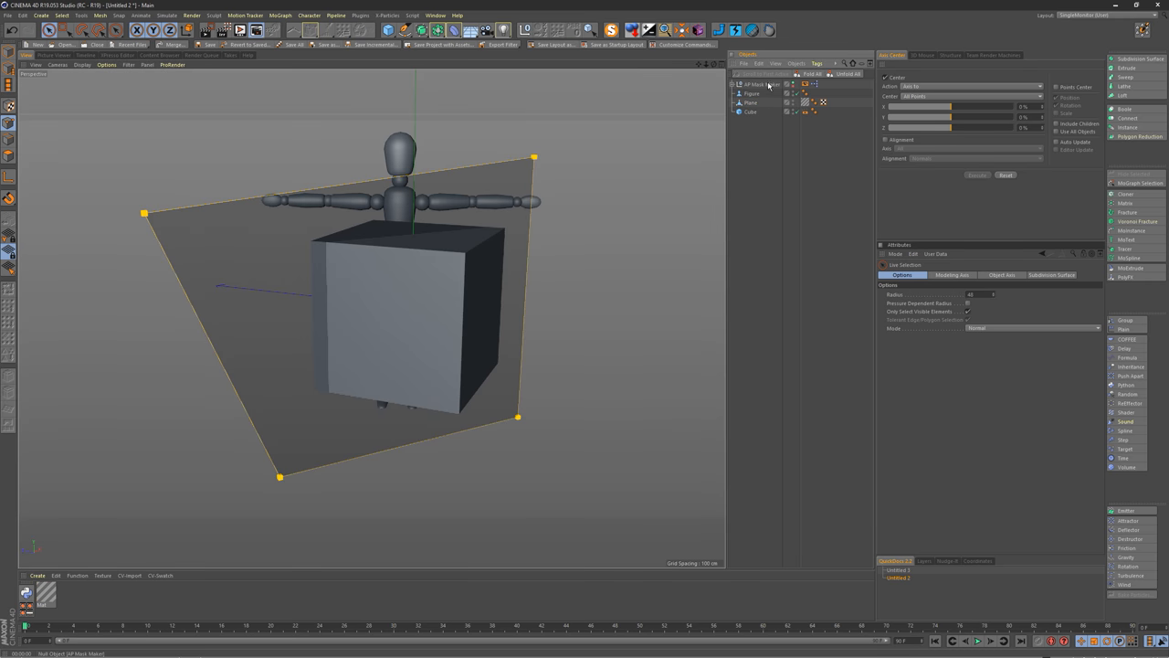
{"action": "left_click", "coordinate": [760, 84]}
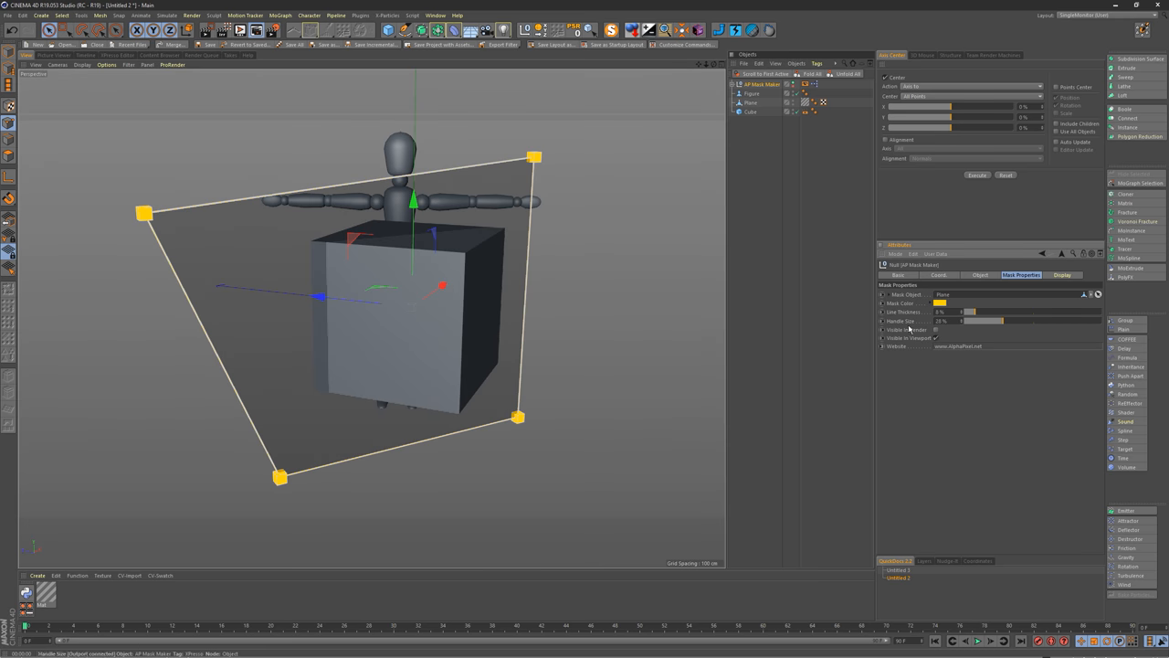
{"action": "left_click", "coordinate": [939, 303]}
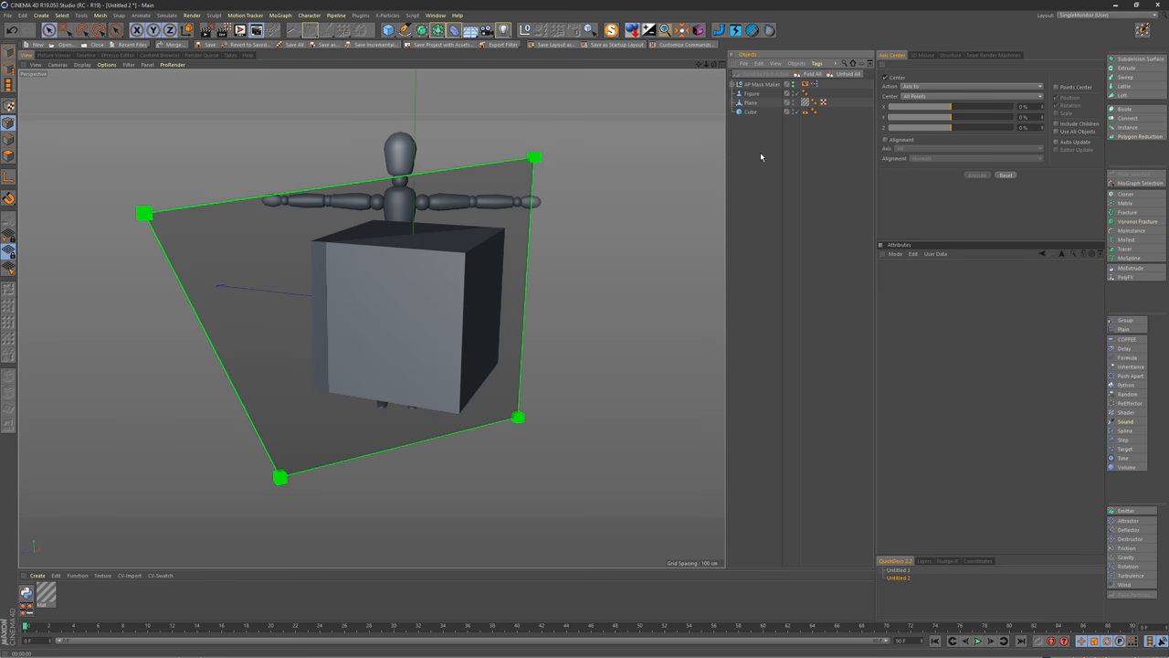
{"action": "mouse_move", "coordinate": [672, 172]}
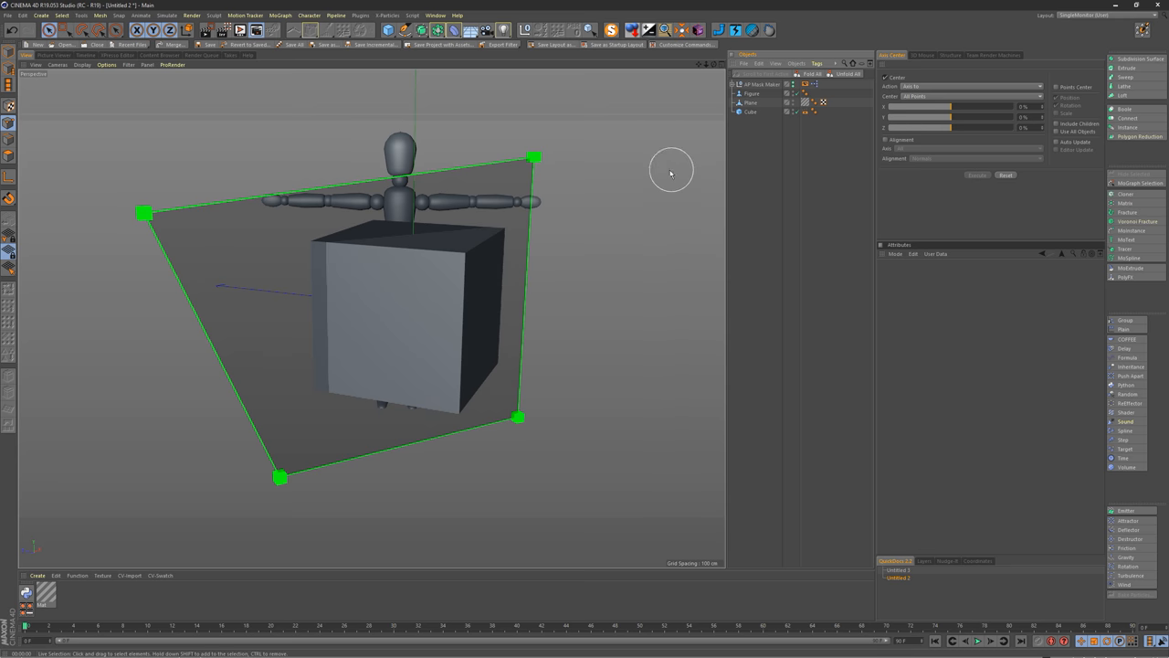